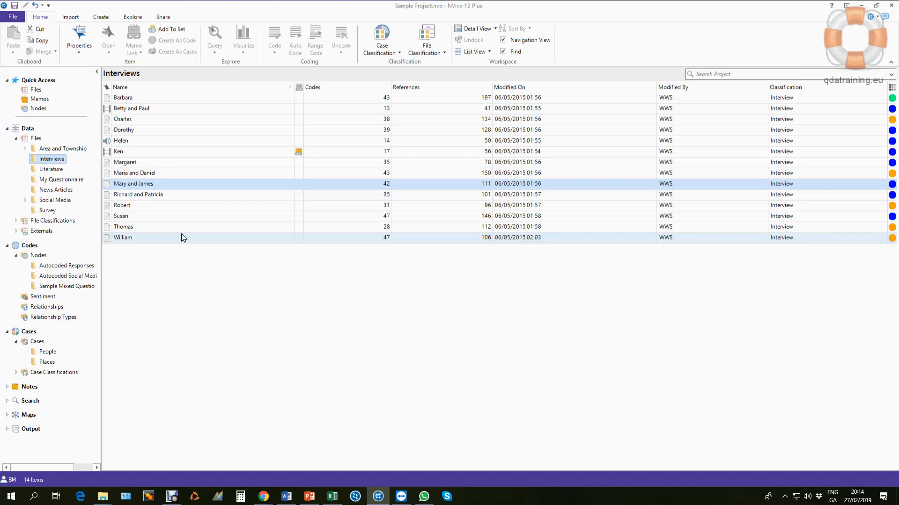
{"action": "mouse_move", "coordinate": [193, 273]}
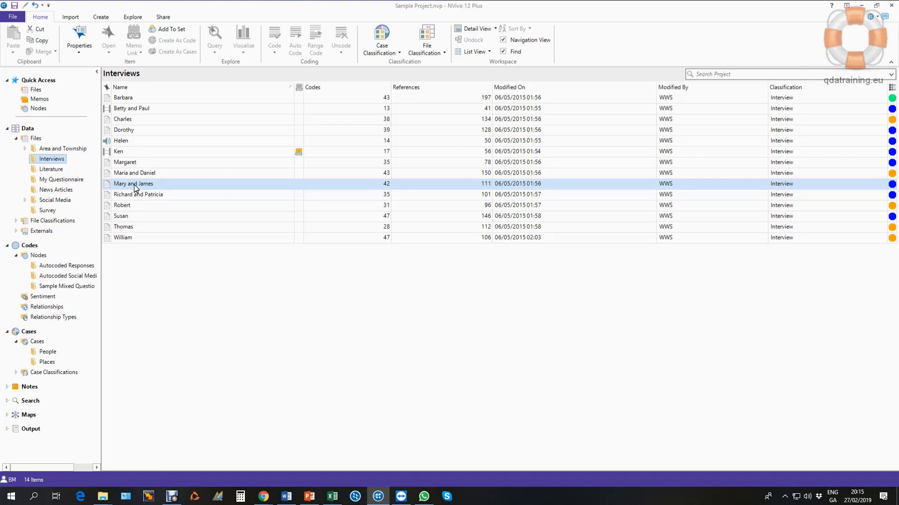
Select the Mary and James interview in the Interviews list.
{"action": "left_click", "coordinate": [133, 184]}
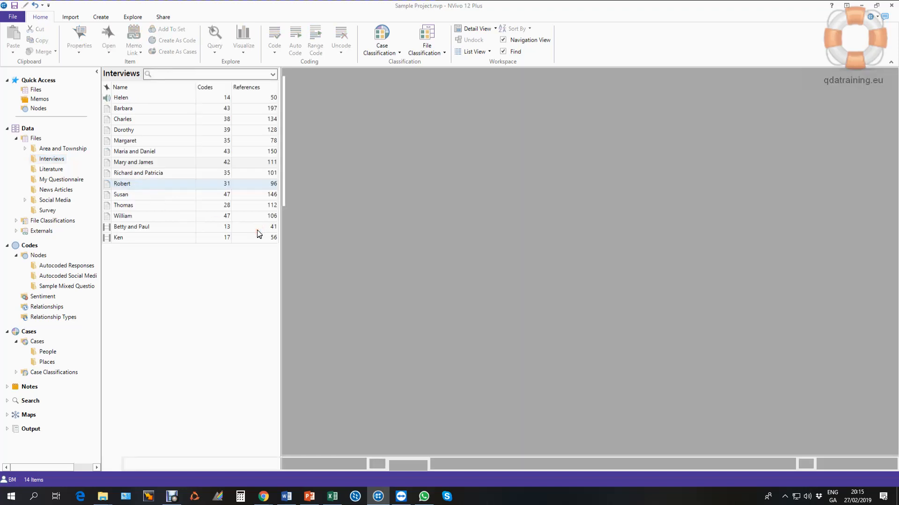
Open the Mary and James transcript to read the Henry, Mary and James speaker headings.
{"action": "double_click", "coordinate": [133, 161]}
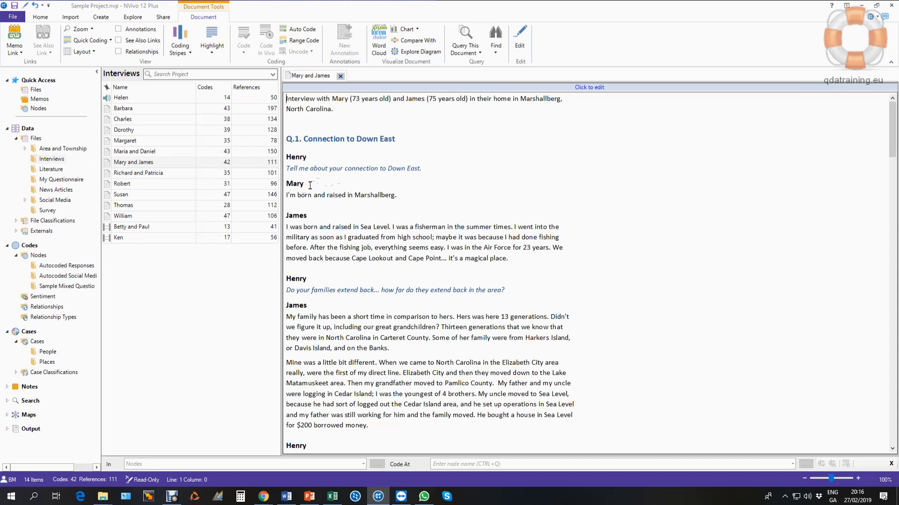
{"action": "mouse_move", "coordinate": [341, 94]}
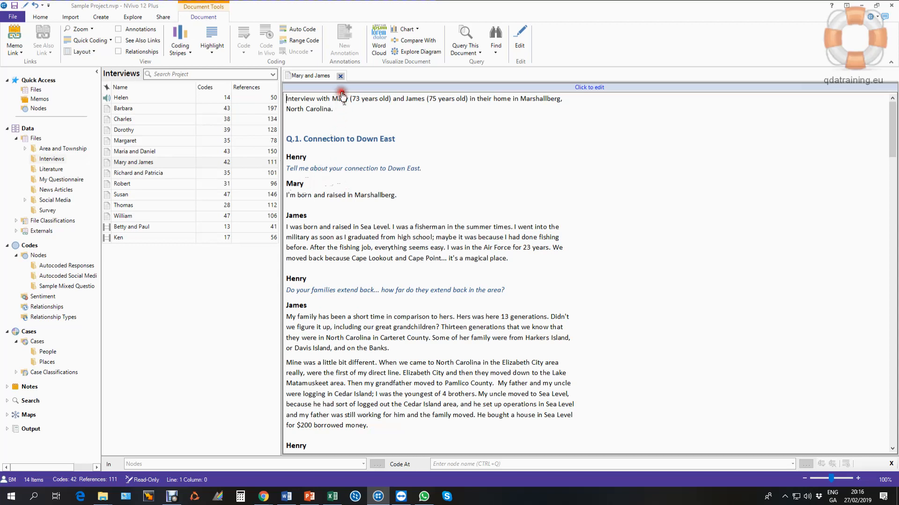
{"action": "mouse_move", "coordinate": [312, 222]}
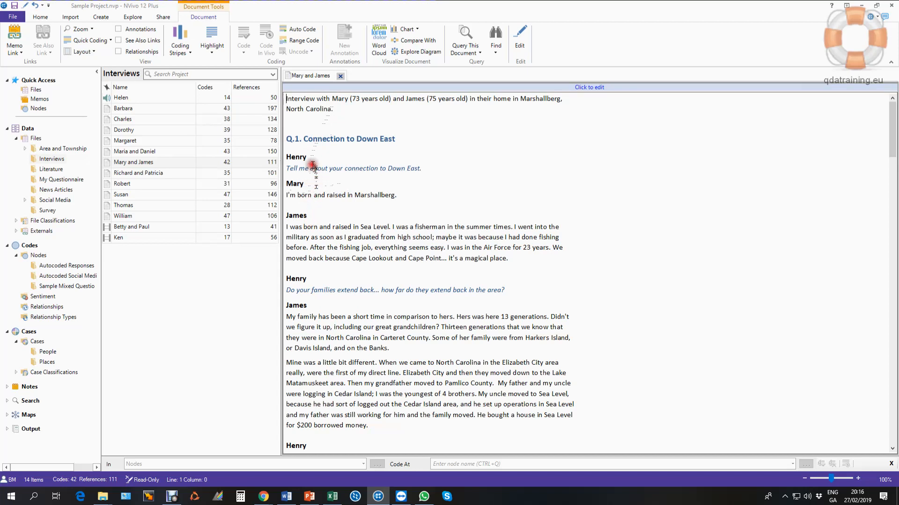
{"action": "mouse_move", "coordinate": [340, 78]}
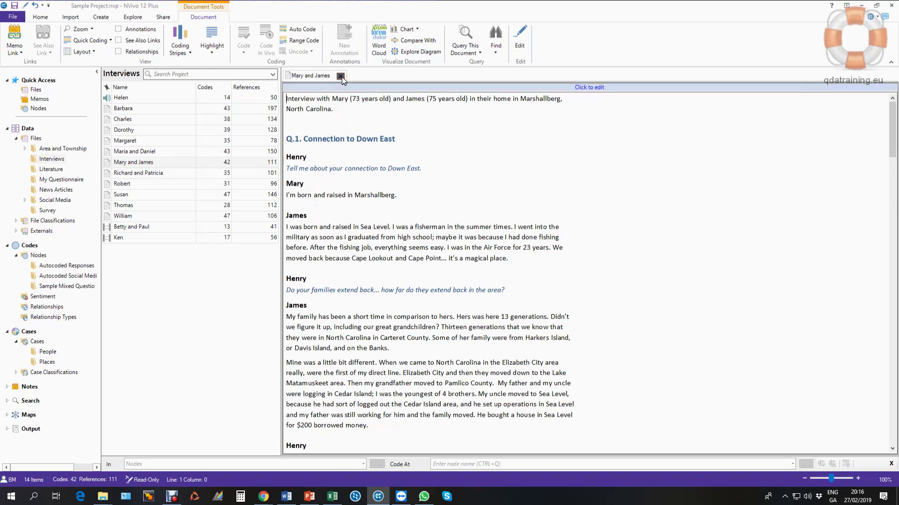
Close the transcript and start Auto Code on Mary and James using the Speaker name option.
{"action": "left_click", "coordinate": [340, 75]}
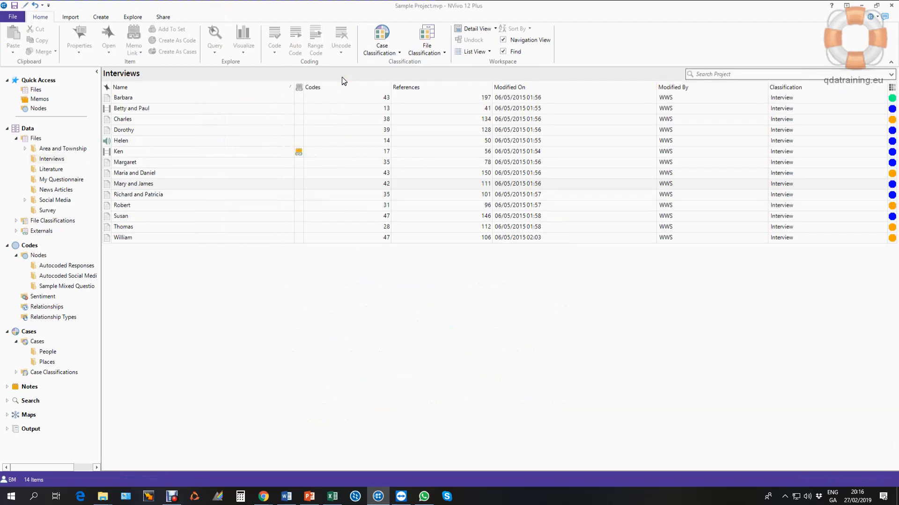
{"action": "mouse_move", "coordinate": [107, 183]}
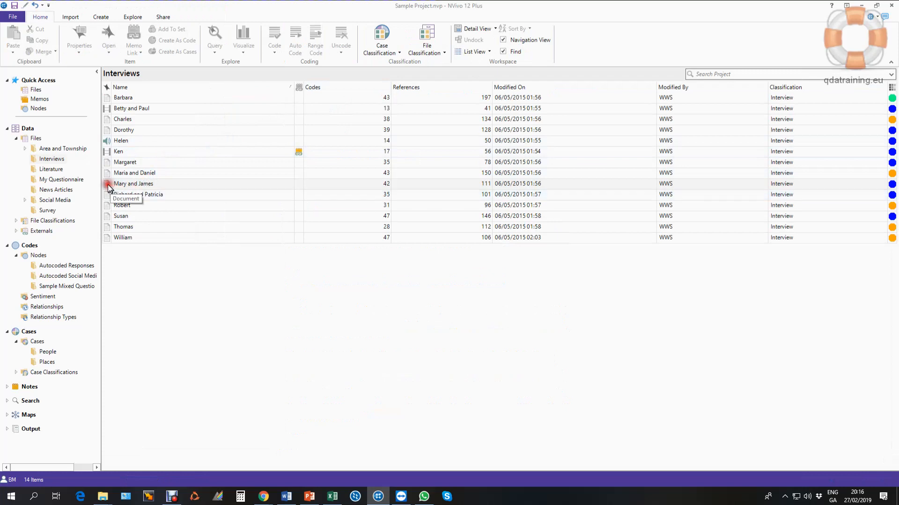
{"action": "right_click", "coordinate": [133, 183]}
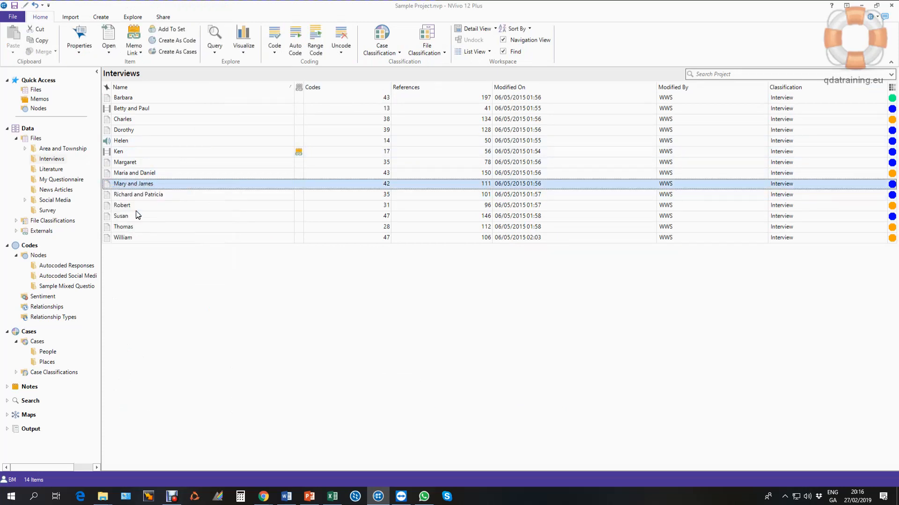
{"action": "left_click", "coordinate": [294, 43]}
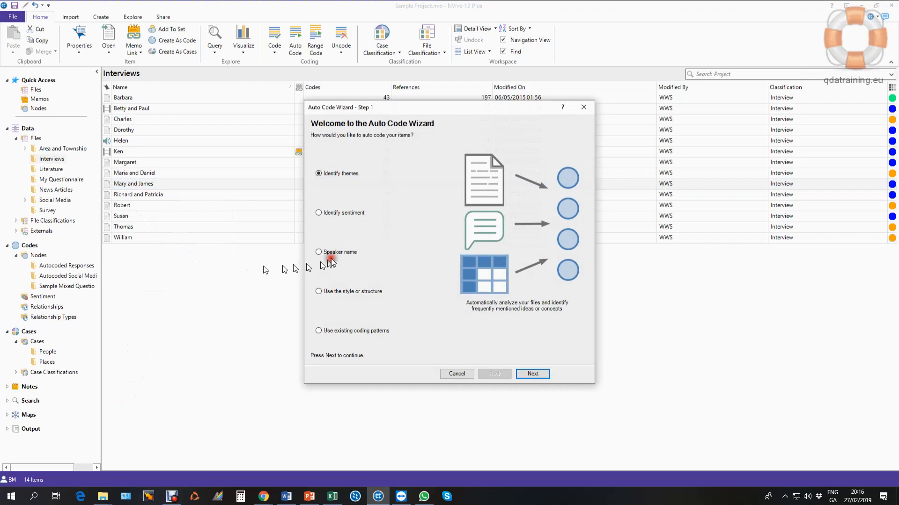
{"action": "mouse_move", "coordinate": [341, 256]}
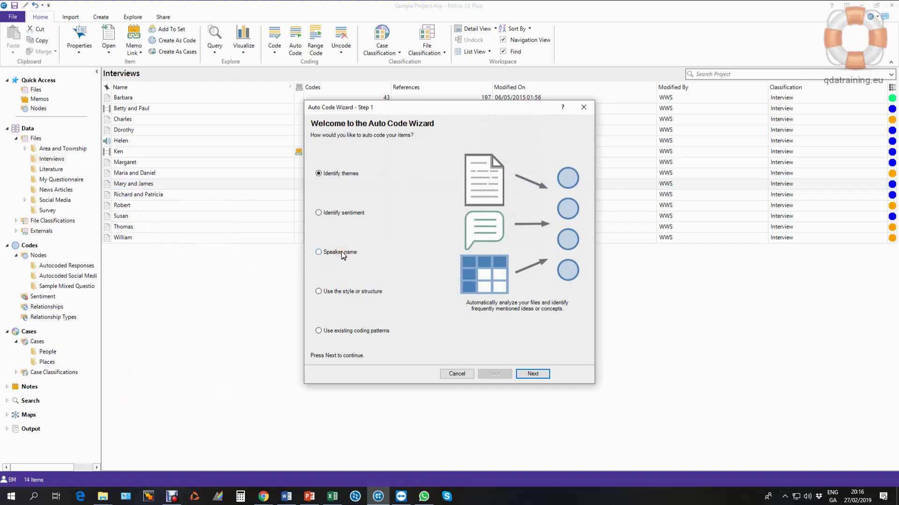
{"action": "left_click", "coordinate": [319, 252]}
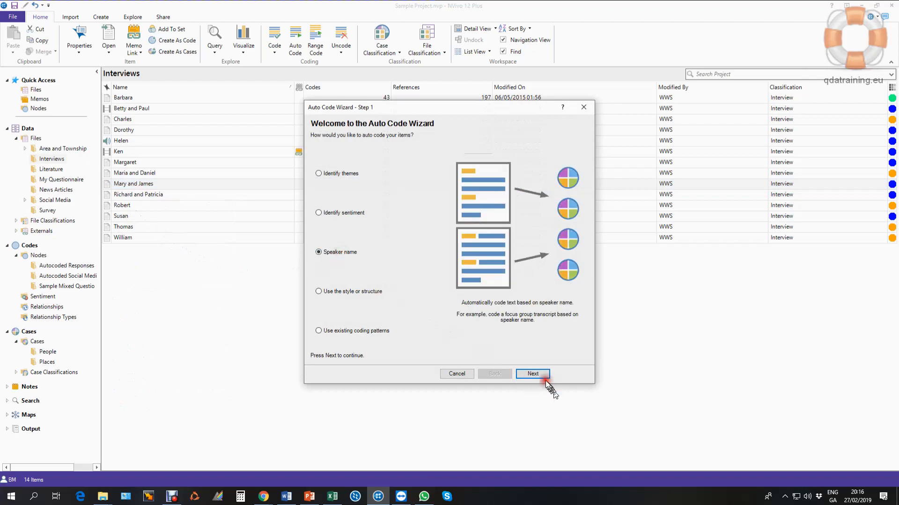
Enter Henry, Mary and James as speaker names and advance to the classification step.
{"action": "left_click", "coordinate": [531, 373]}
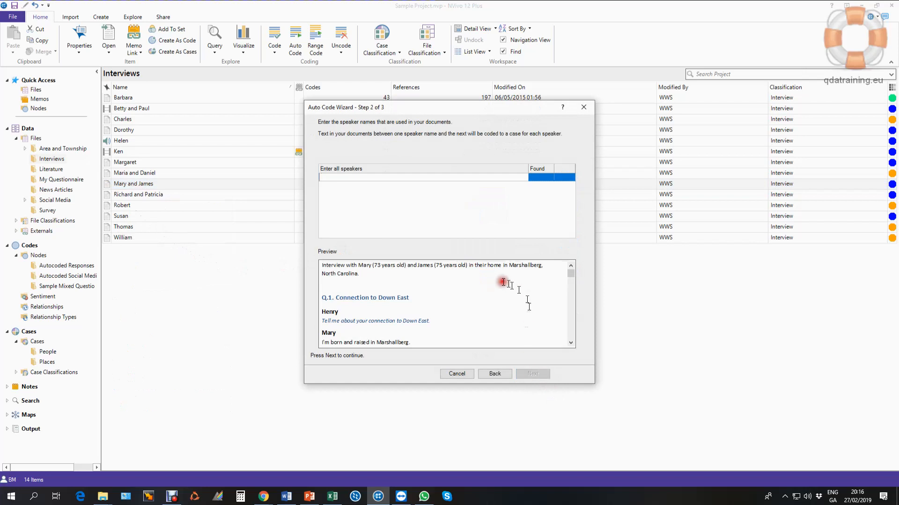
{"action": "mouse_move", "coordinate": [450, 296]}
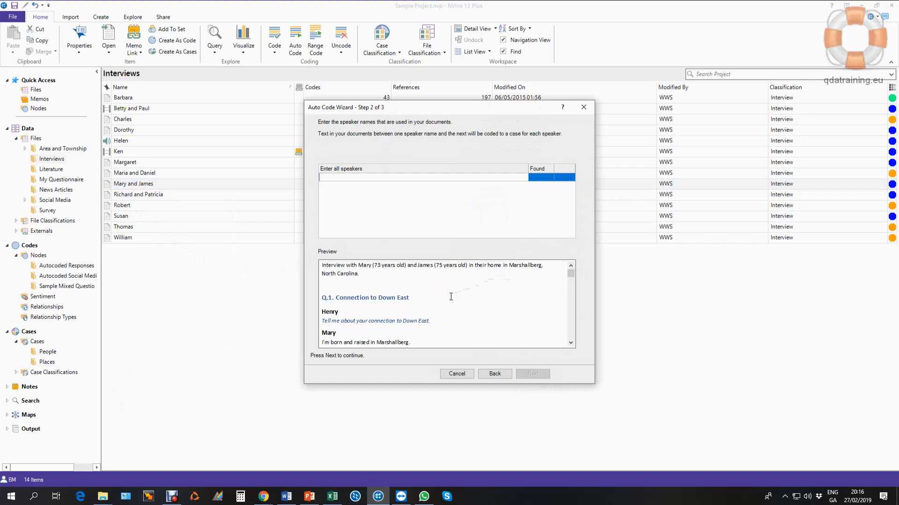
{"action": "type", "text": "H"}
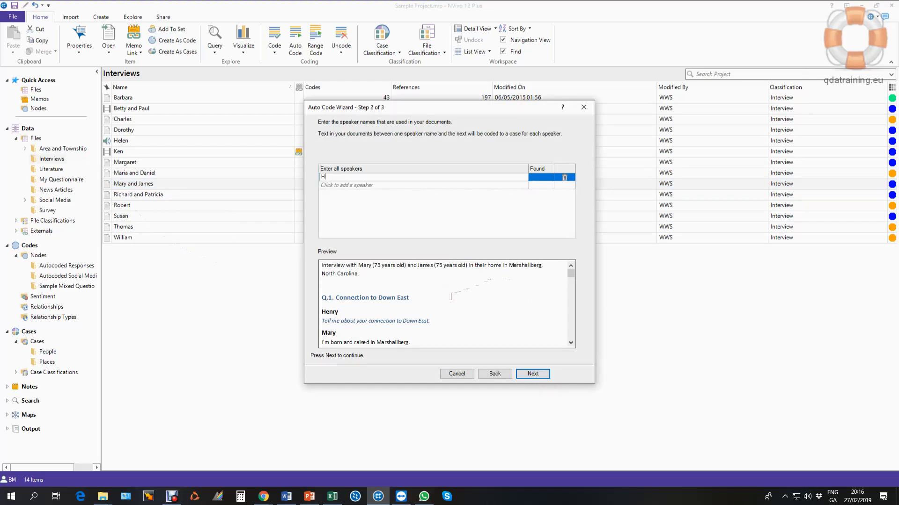
{"action": "type", "text": "enry"}
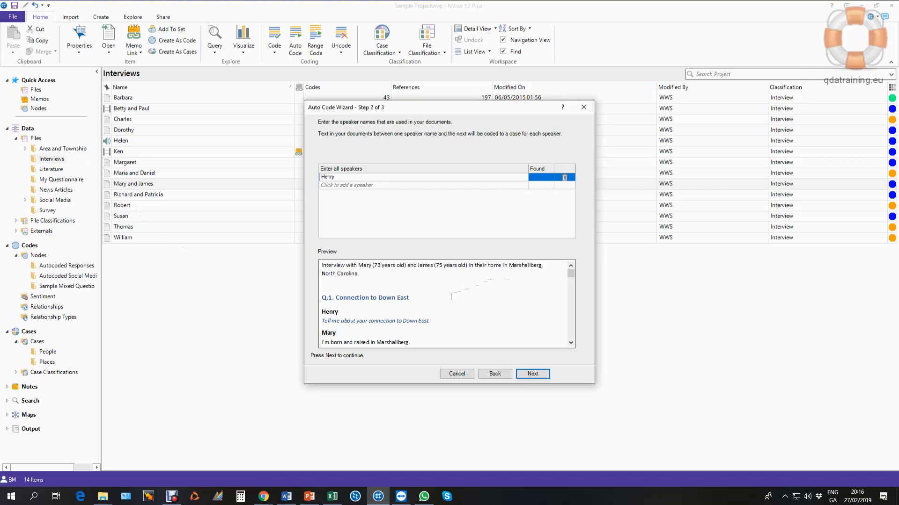
{"action": "left_click", "coordinate": [421, 177]}
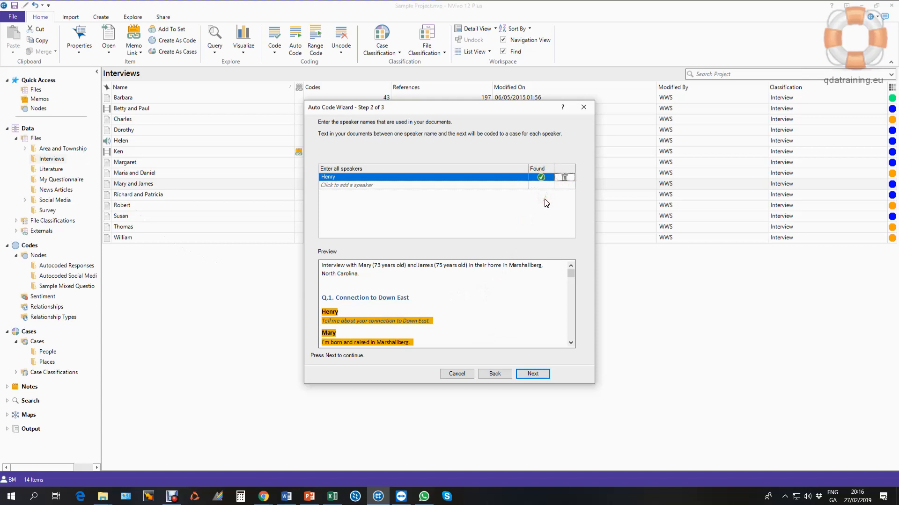
{"action": "left_click", "coordinate": [402, 185]}
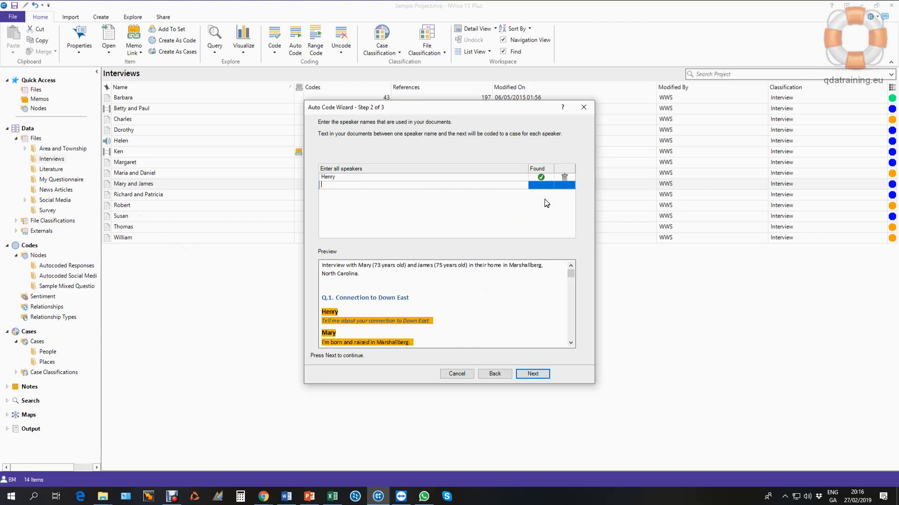
{"action": "type", "text": "Mary"}
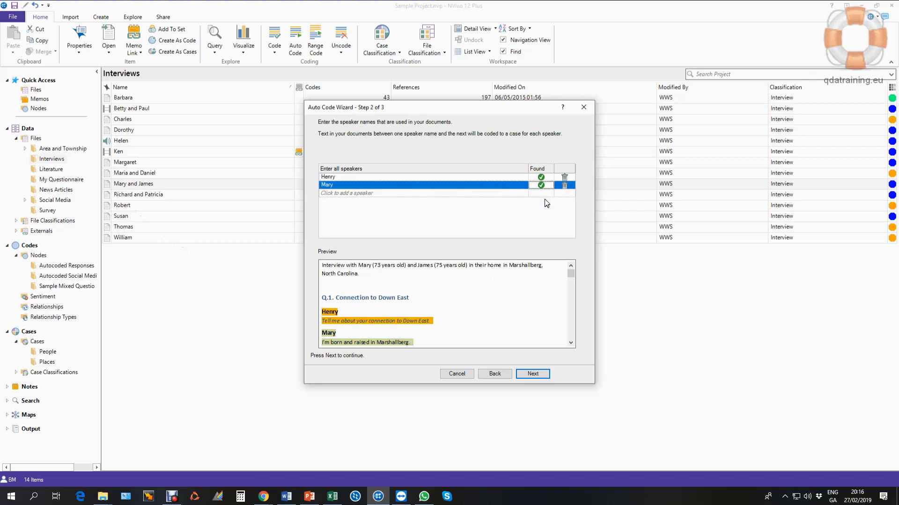
{"action": "scroll", "scroll_direction": "down", "scroll_amount": 3}
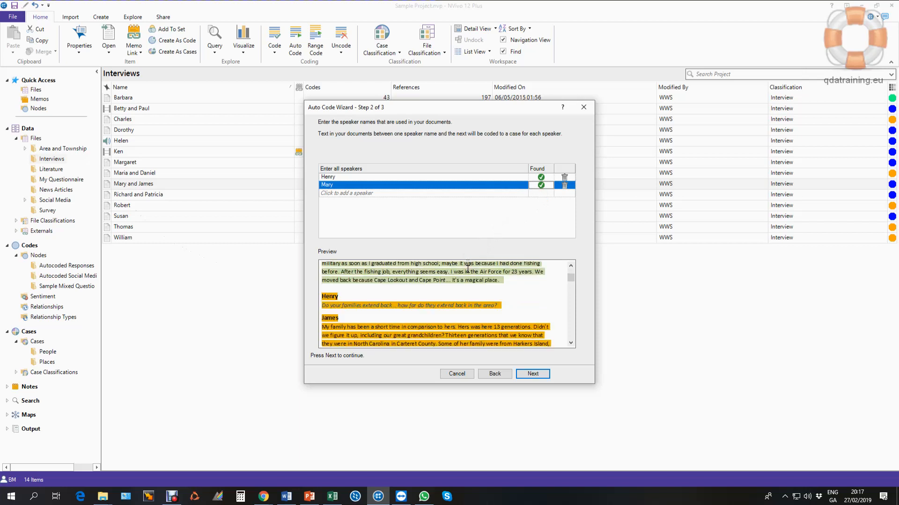
{"action": "scroll", "scroll_direction": "up", "scroll_amount": 3}
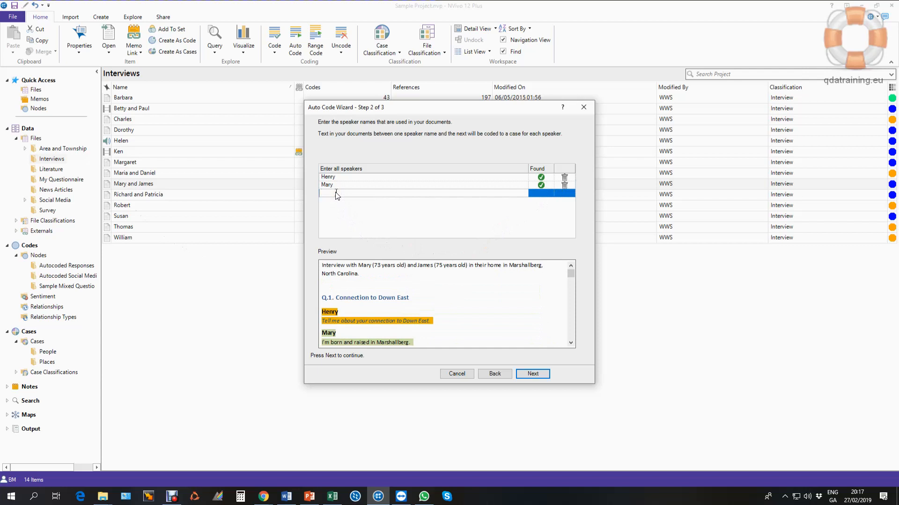
{"action": "type", "text": "James"}
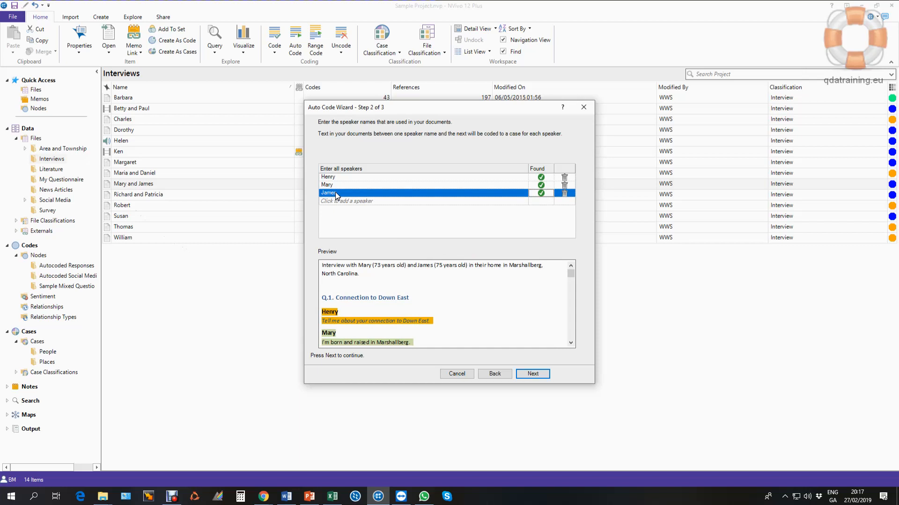
{"action": "left_click", "coordinate": [531, 374]}
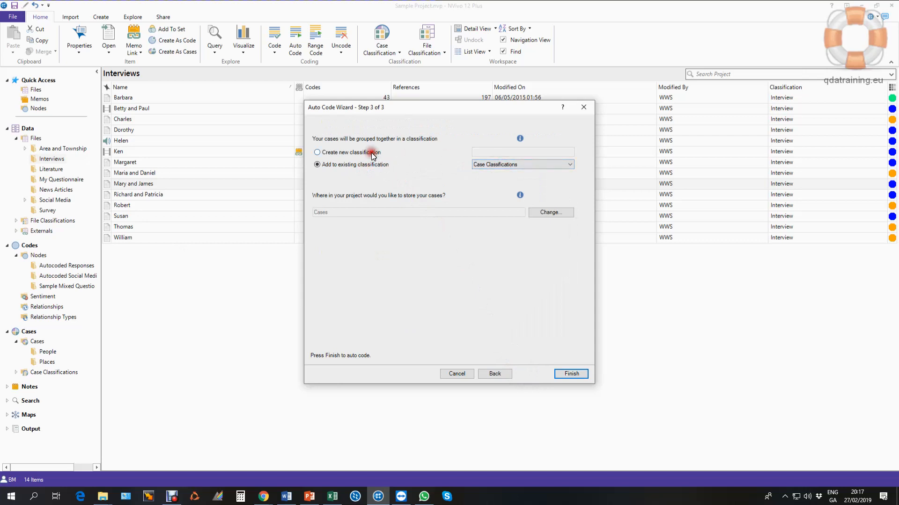
{"action": "mouse_move", "coordinate": [329, 216]}
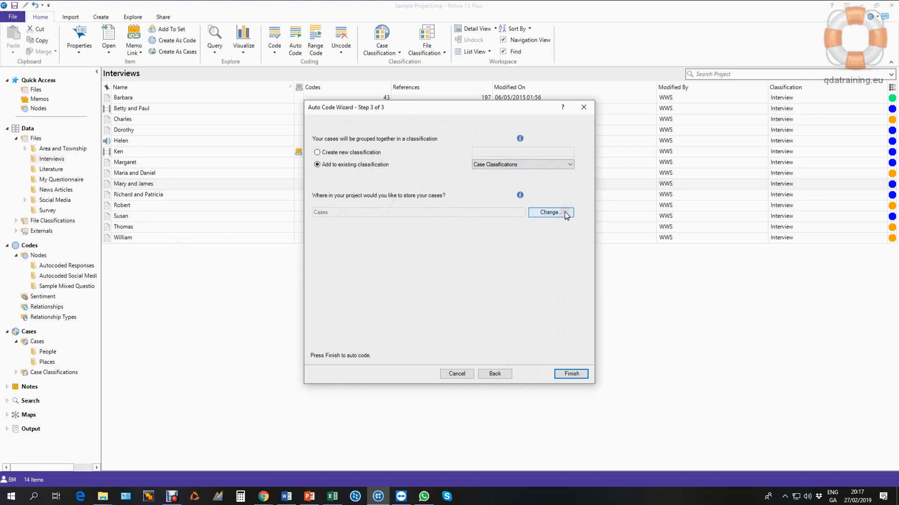
{"action": "mouse_move", "coordinate": [566, 256]}
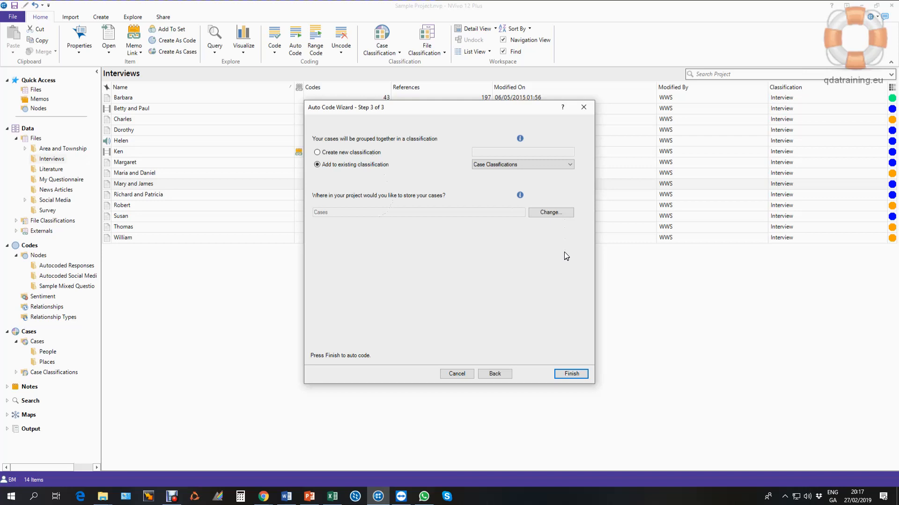
{"action": "mouse_move", "coordinate": [281, 280]}
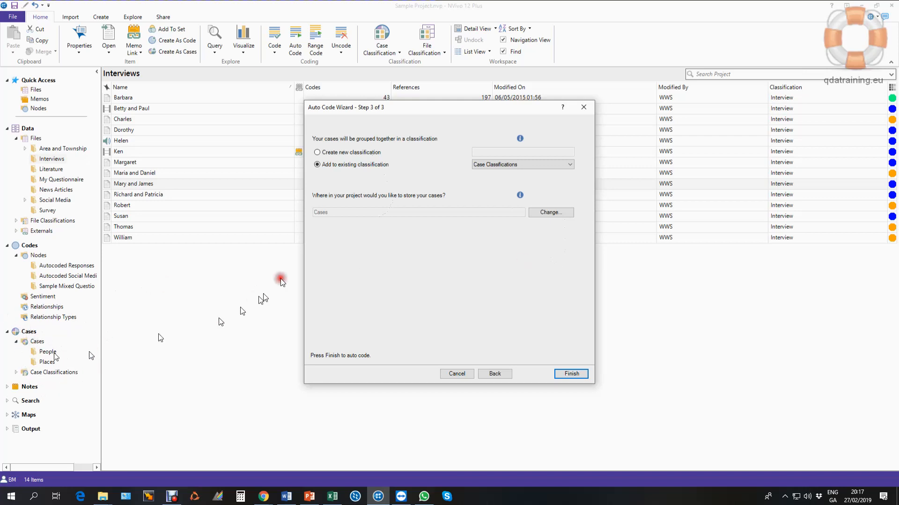
{"action": "mouse_move", "coordinate": [492, 351]}
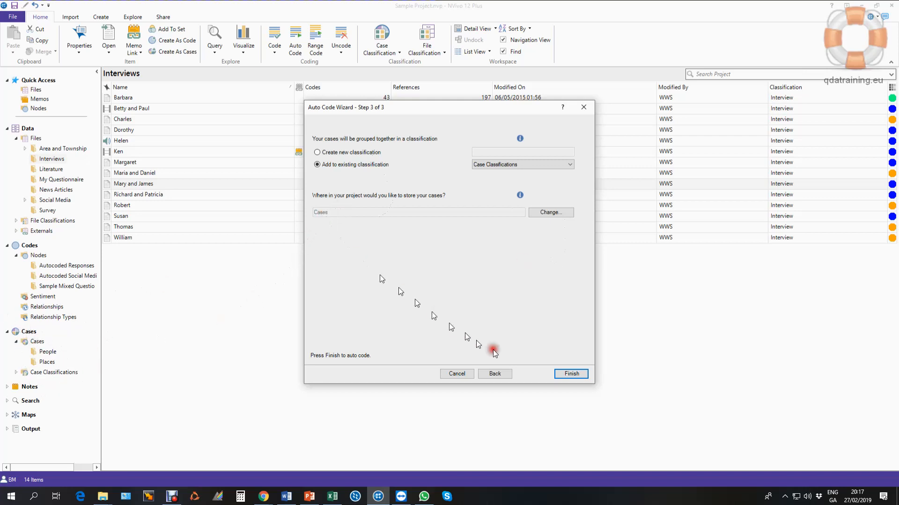
Finish auto coding, keeping the existing Case Classifications and the Cases location.
{"action": "left_click", "coordinate": [570, 374]}
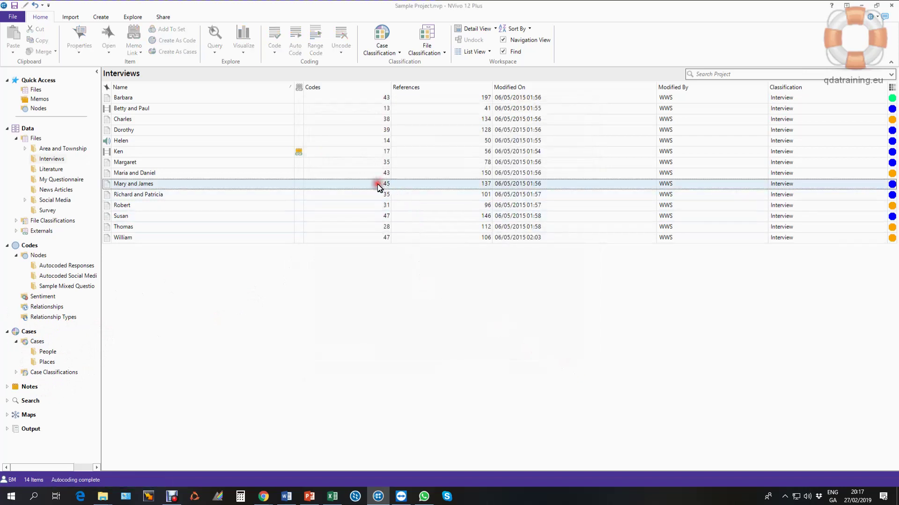
Show the new Henry, James and Mary cases and open Henry's 11 references.
{"action": "left_click", "coordinate": [36, 342]}
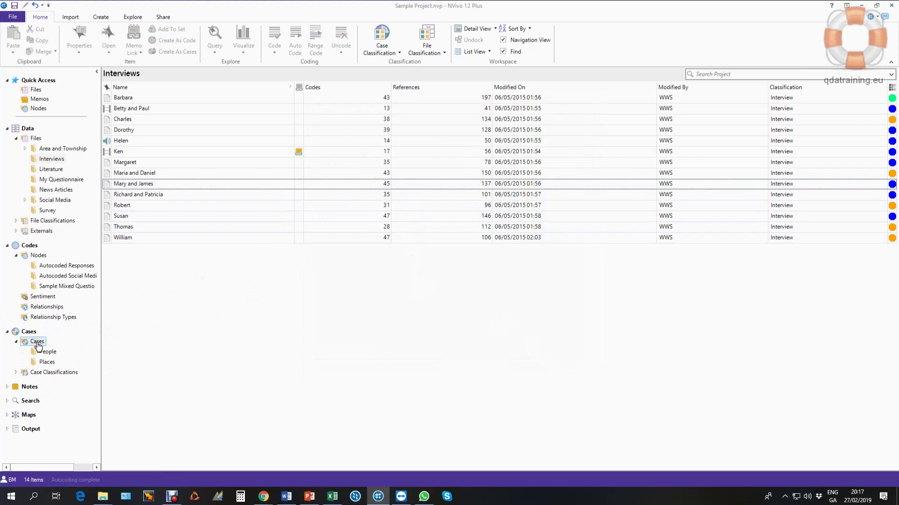
{"action": "left_click", "coordinate": [36, 342]}
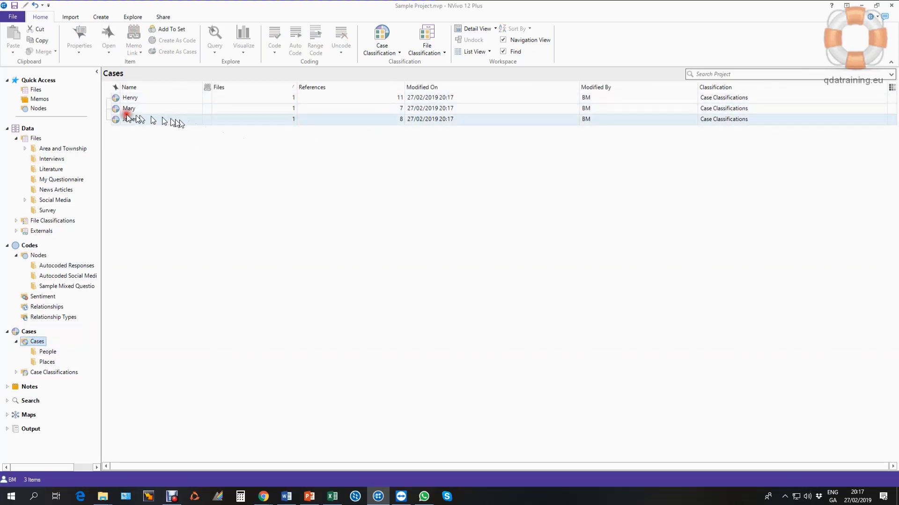
{"action": "left_click", "coordinate": [130, 97]}
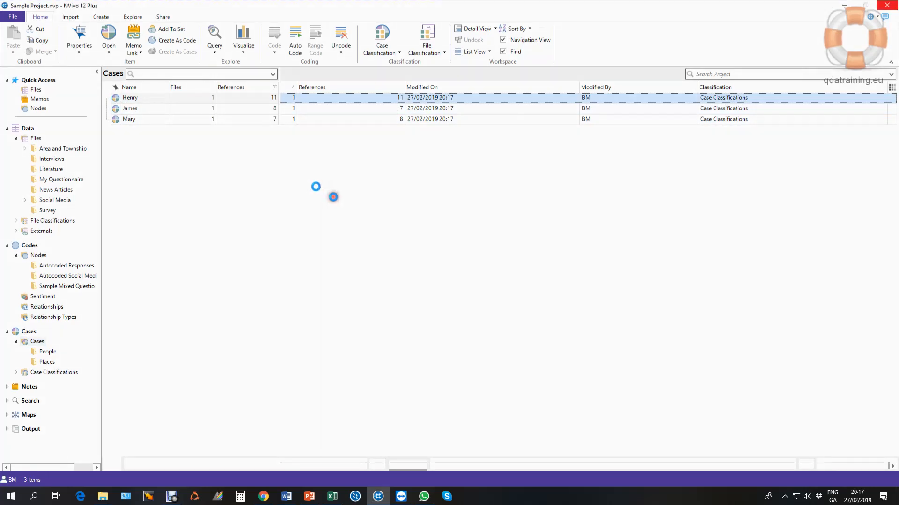
{"action": "double_click", "coordinate": [129, 98]}
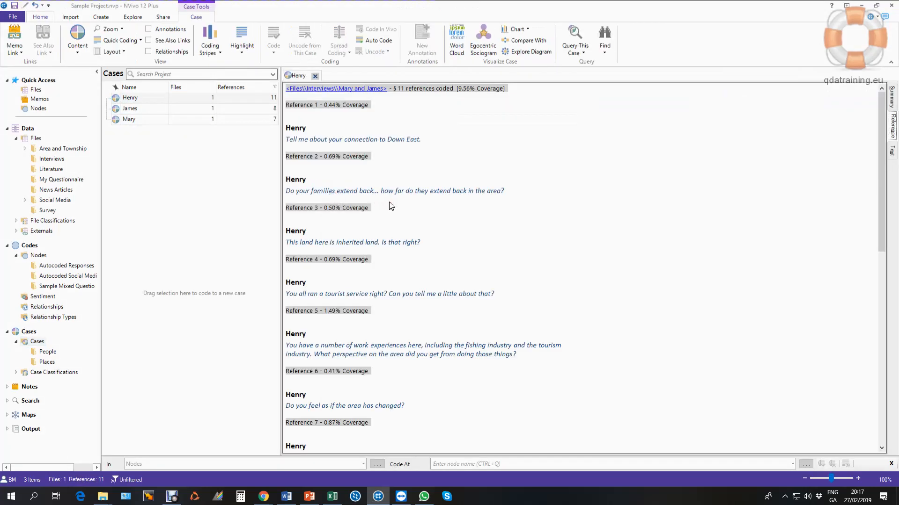
Set Henry's case attributes to Age-range 20-29 and Gender Male and save.
{"action": "right_click", "coordinate": [129, 97]}
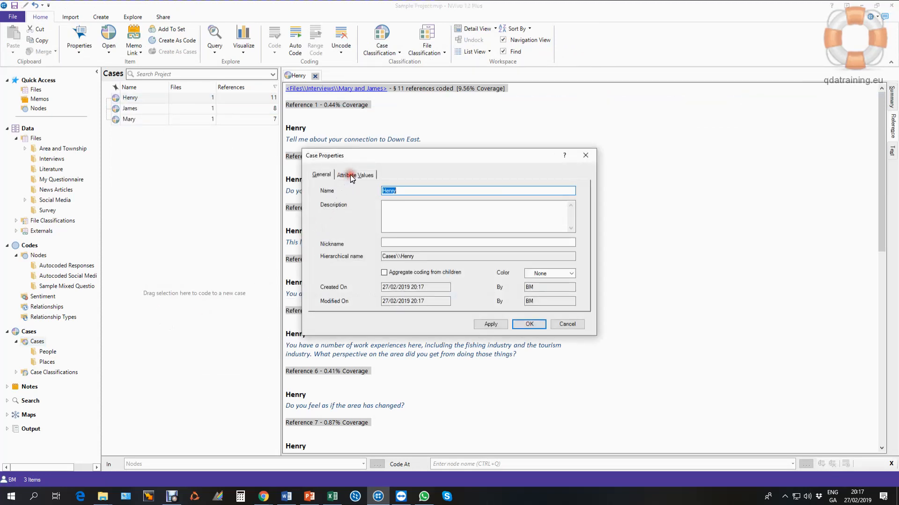
{"action": "left_click", "coordinate": [354, 175]}
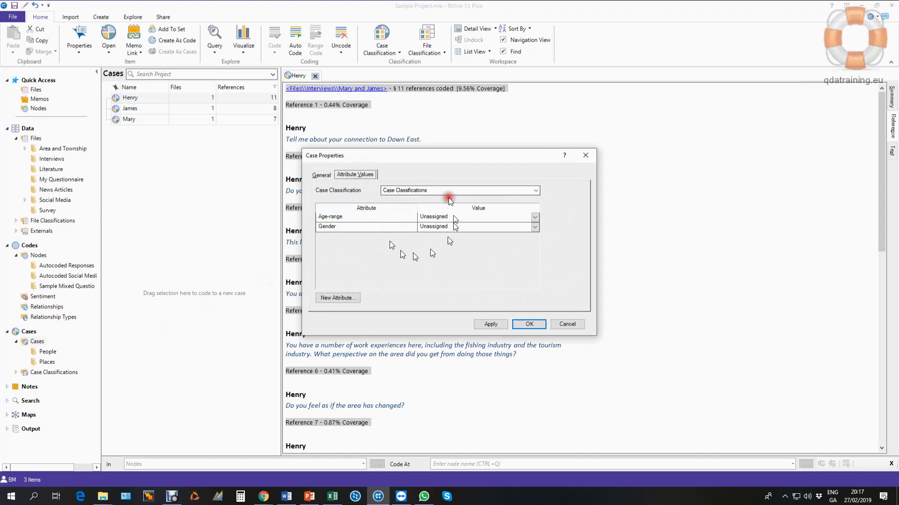
{"action": "mouse_move", "coordinate": [542, 218]}
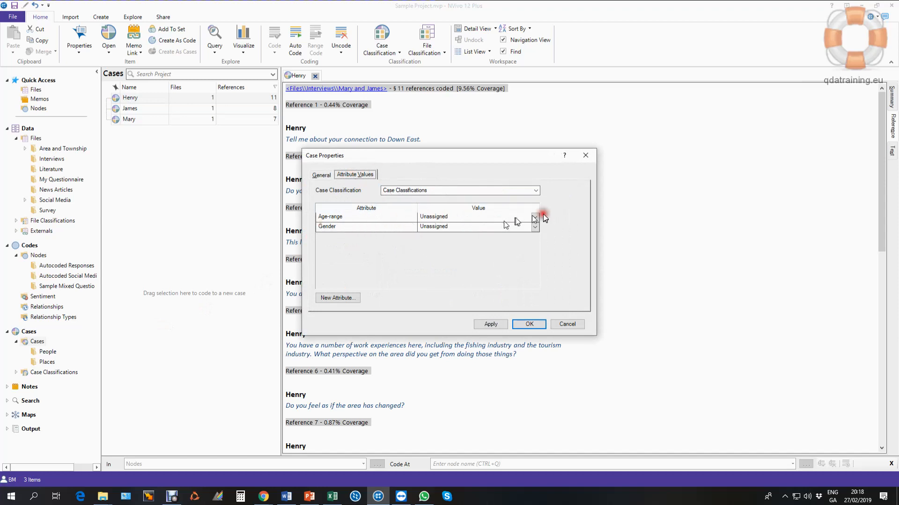
{"action": "left_click", "coordinate": [533, 217]}
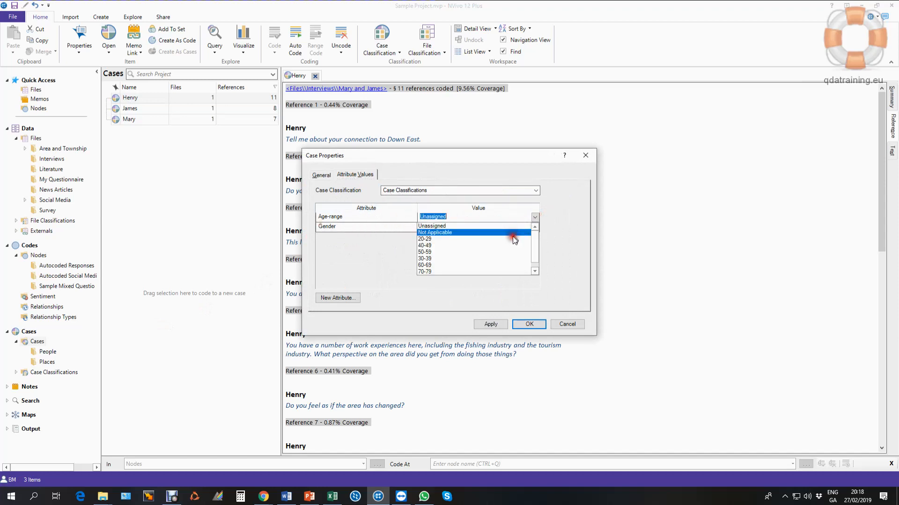
{"action": "left_click", "coordinate": [425, 245]}
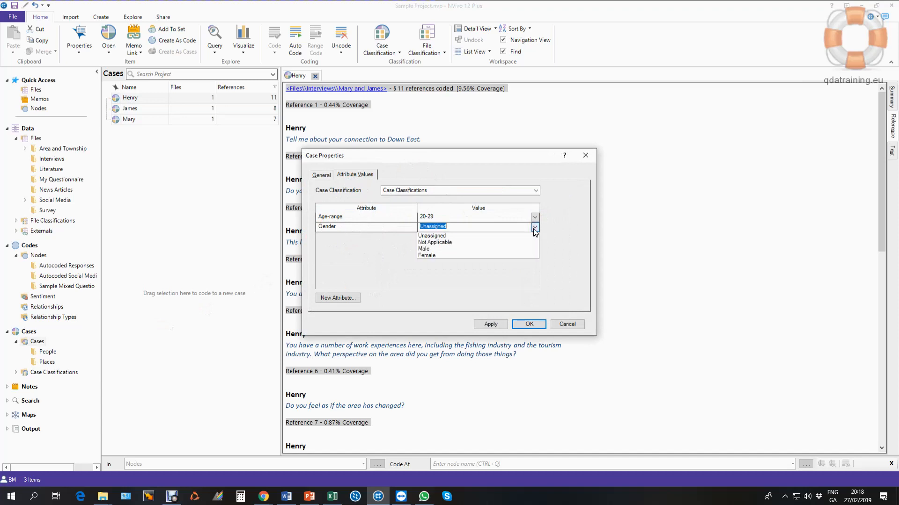
{"action": "left_click", "coordinate": [424, 248]}
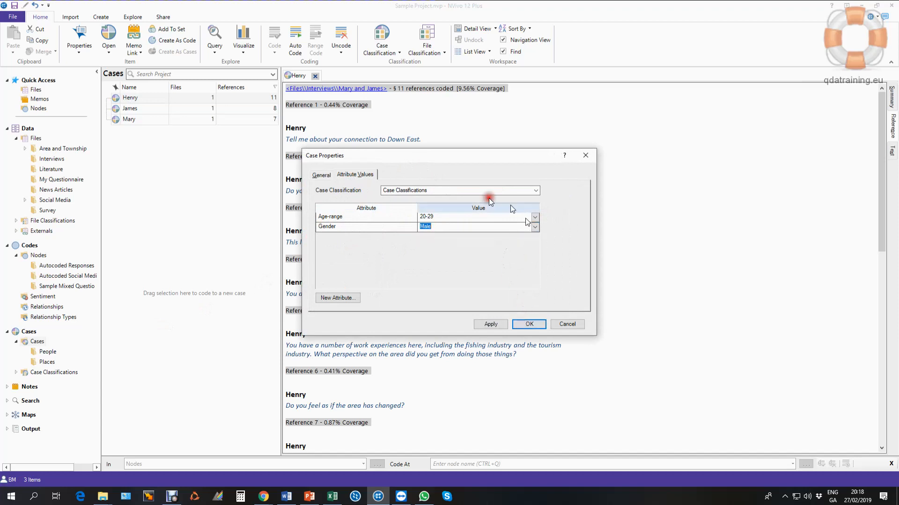
{"action": "left_click", "coordinate": [529, 324]}
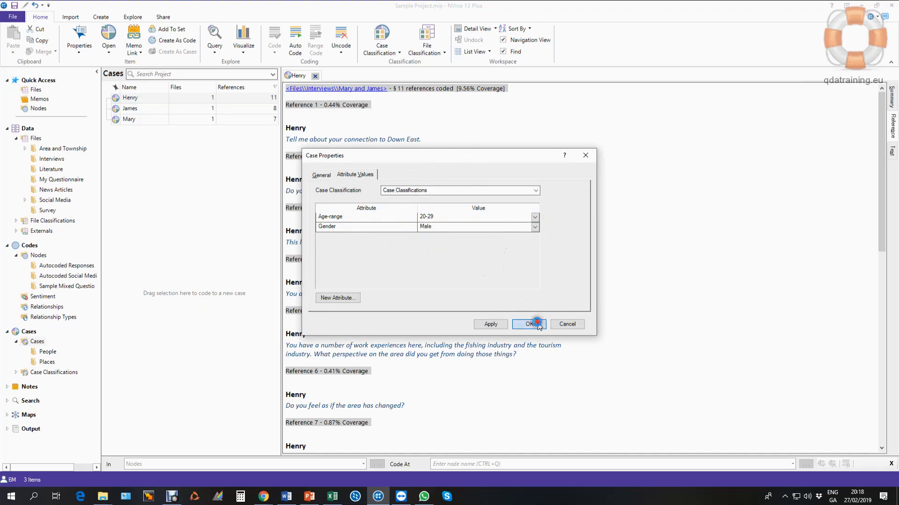
{"action": "left_click", "coordinate": [529, 323]}
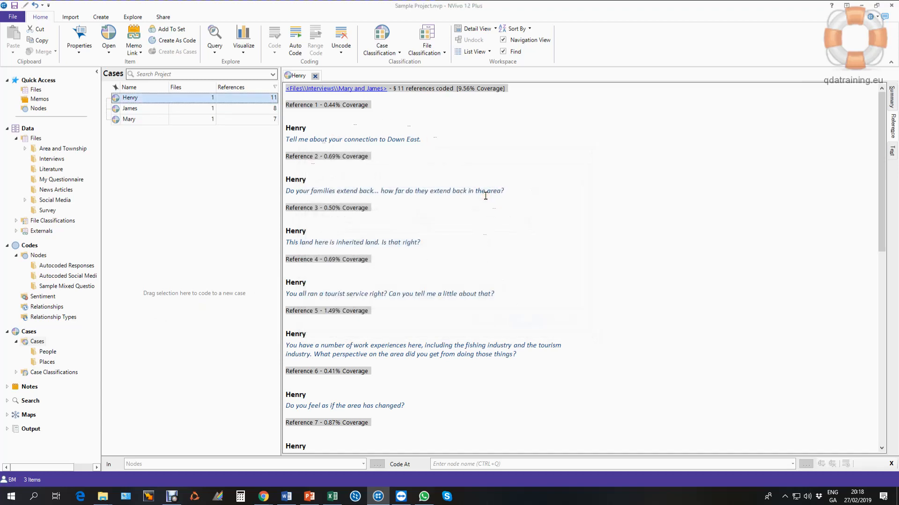